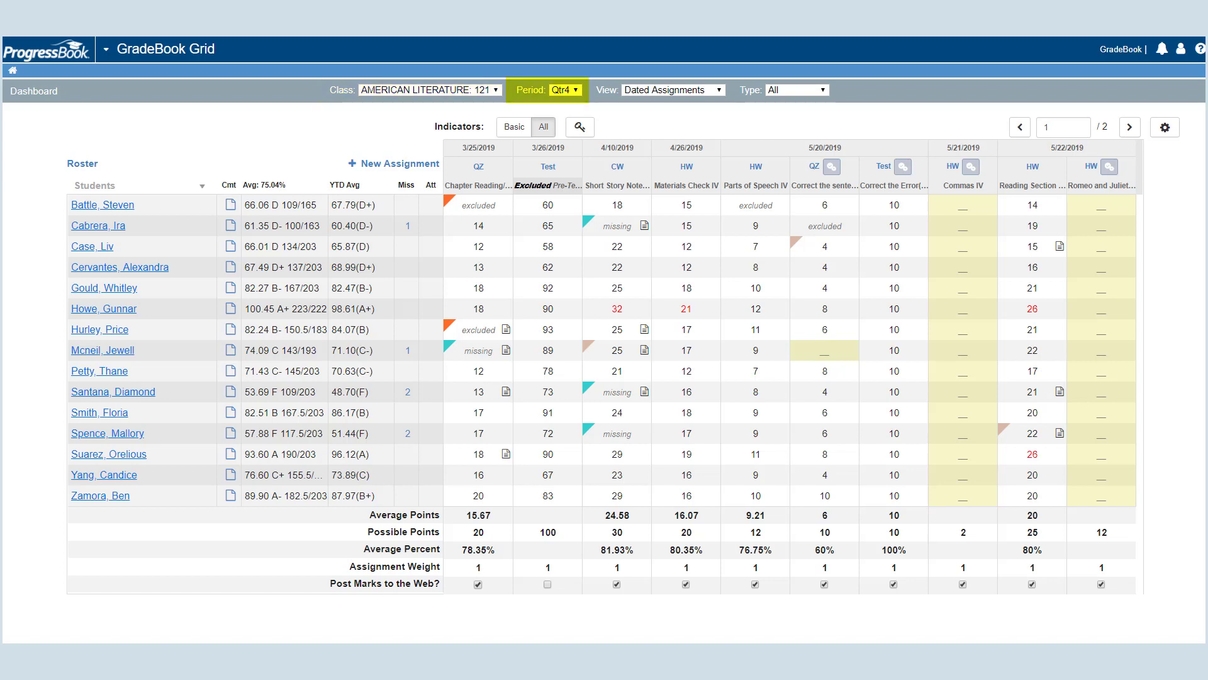
# - Enter 2 for the first student on Commas IV (average 66.47%) and show the indicator key
pyautogui.click(671, 90)
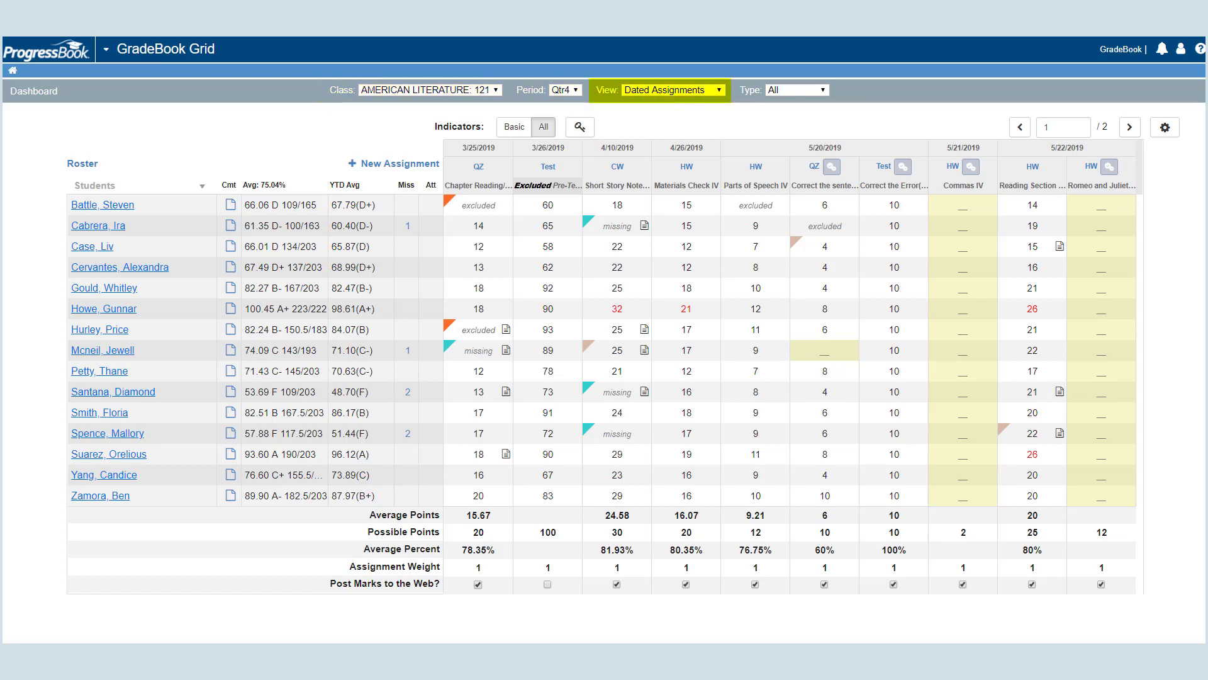
pyautogui.click(801, 90)
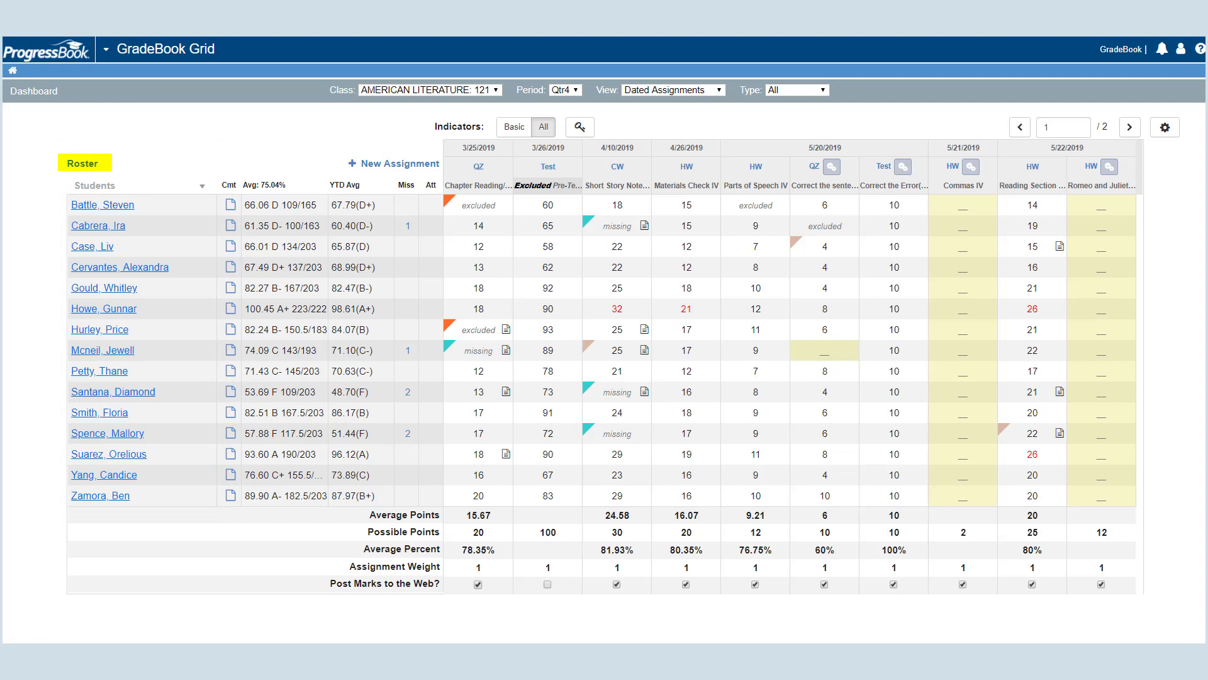
pyautogui.click(82, 162)
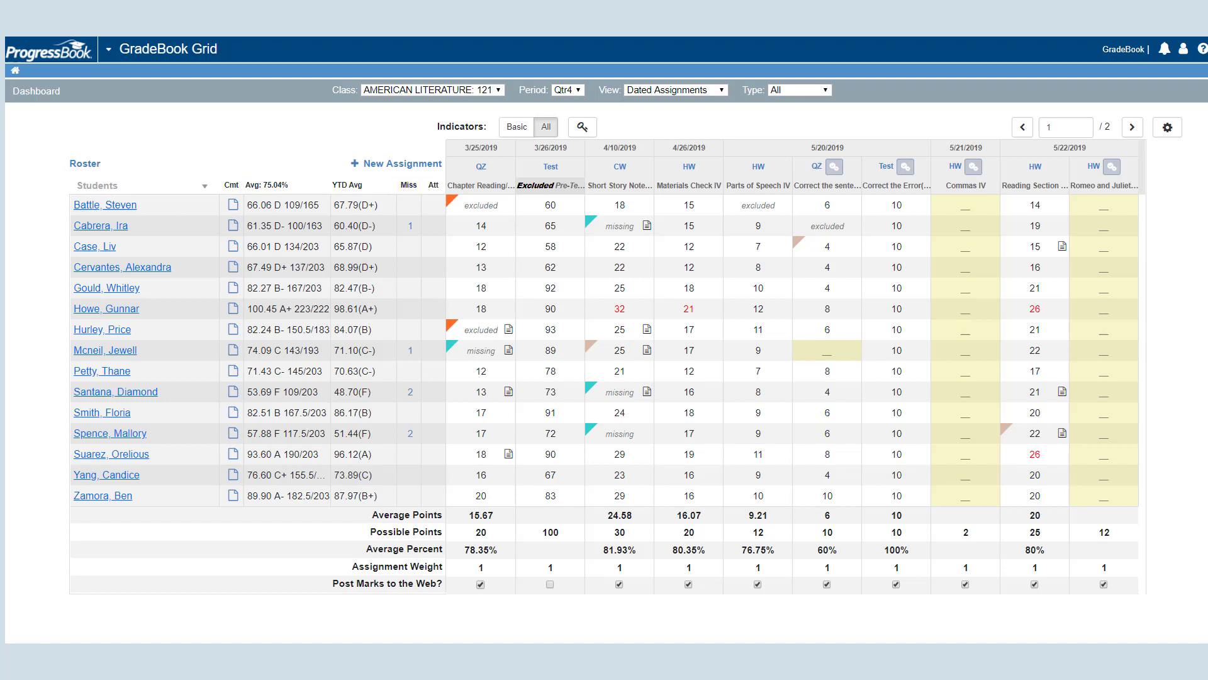
pyautogui.click(433, 185)
pyautogui.write('2')
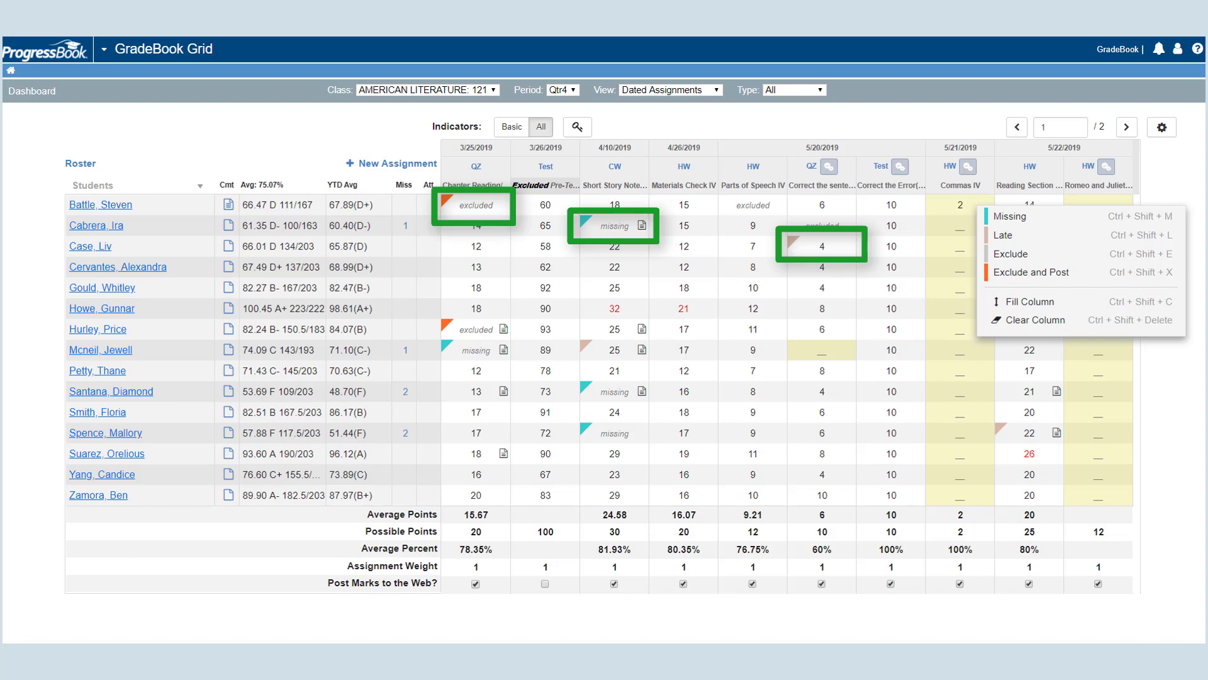
pyautogui.click(576, 127)
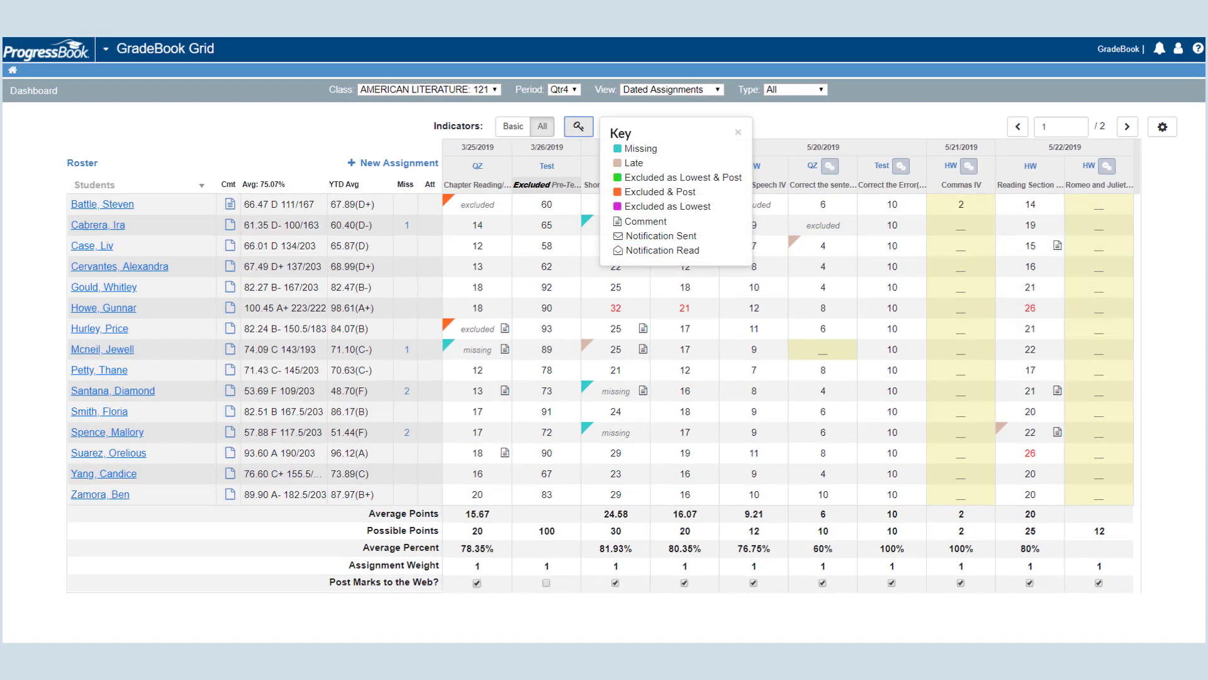
# - Preview Basic indicators, then restore All so missing, late and excluded marks show
pyautogui.click(576, 126)
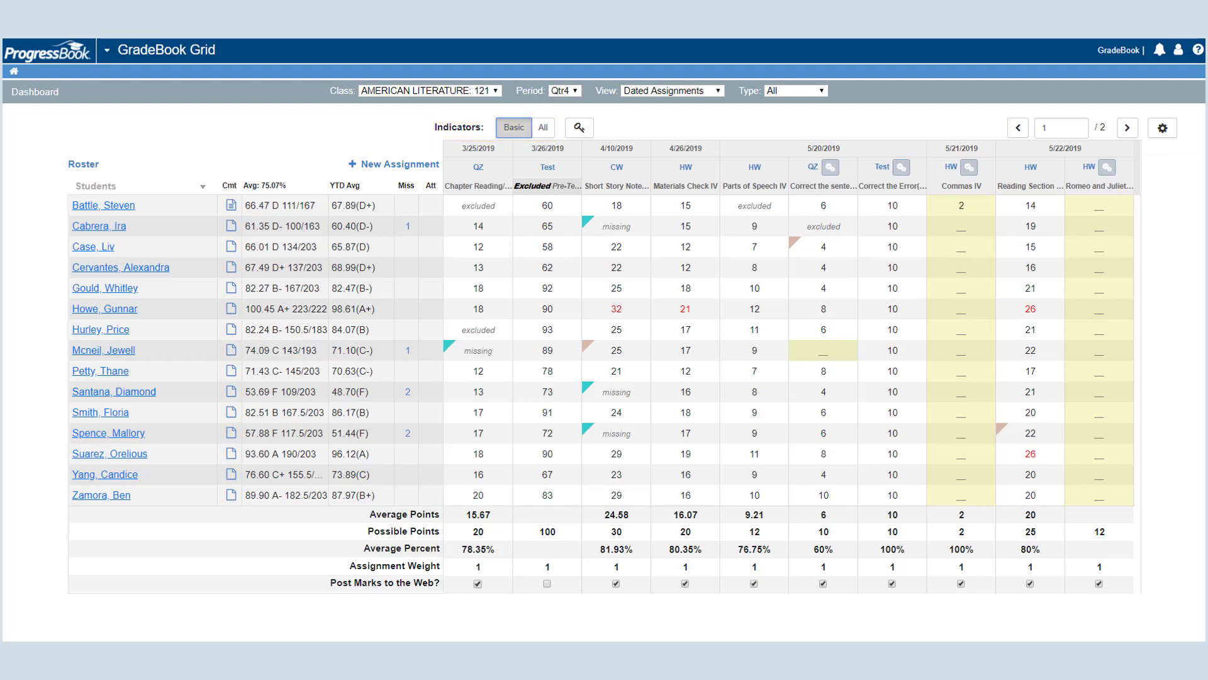
pyautogui.click(542, 127)
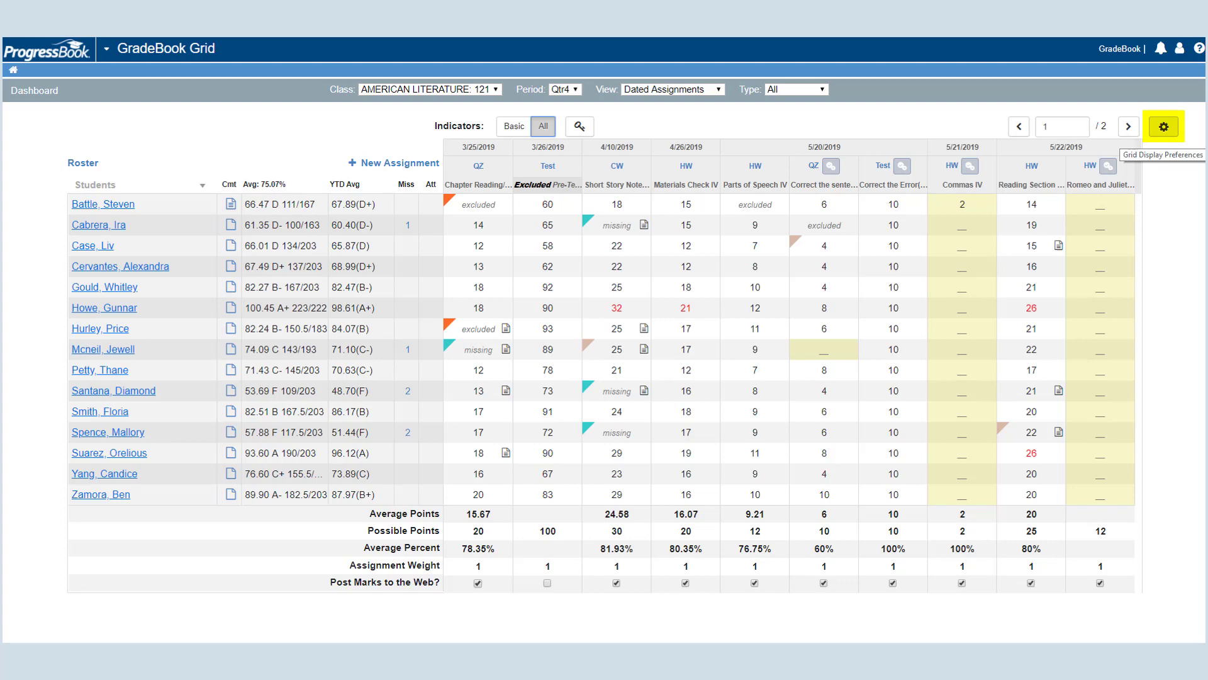
# - Open Grid Display Preferences and review its average, missing, attendance and daily comment toggles
pyautogui.click(1162, 127)
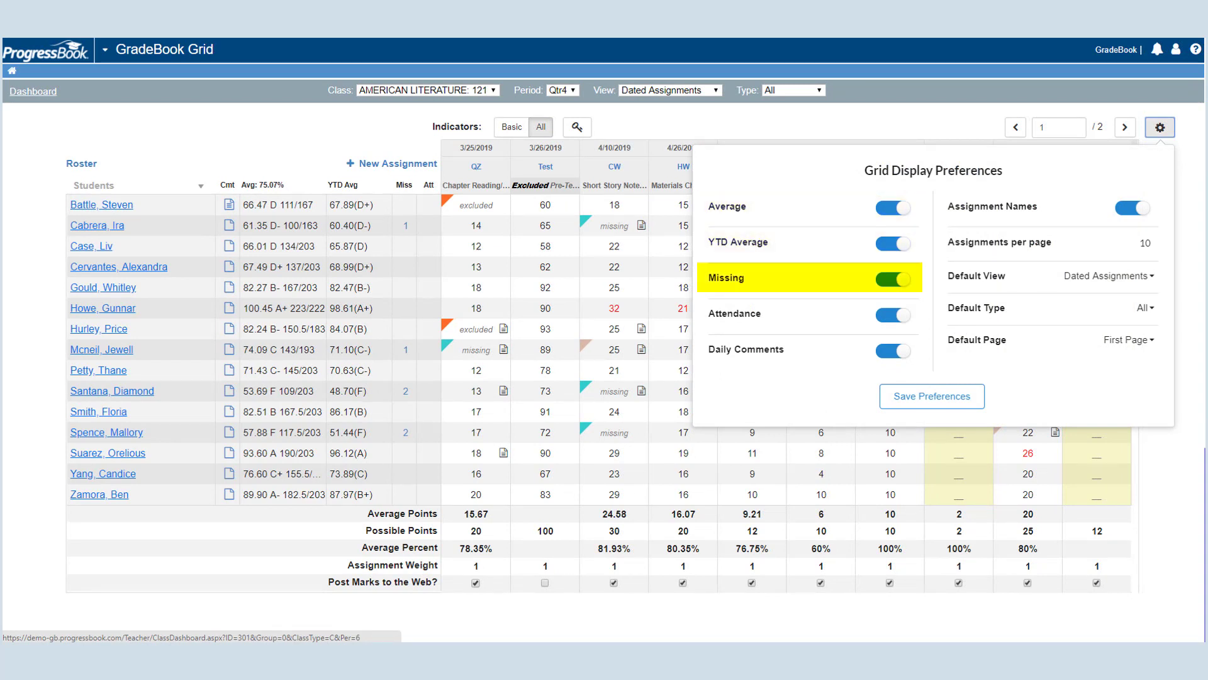
pyautogui.click(893, 350)
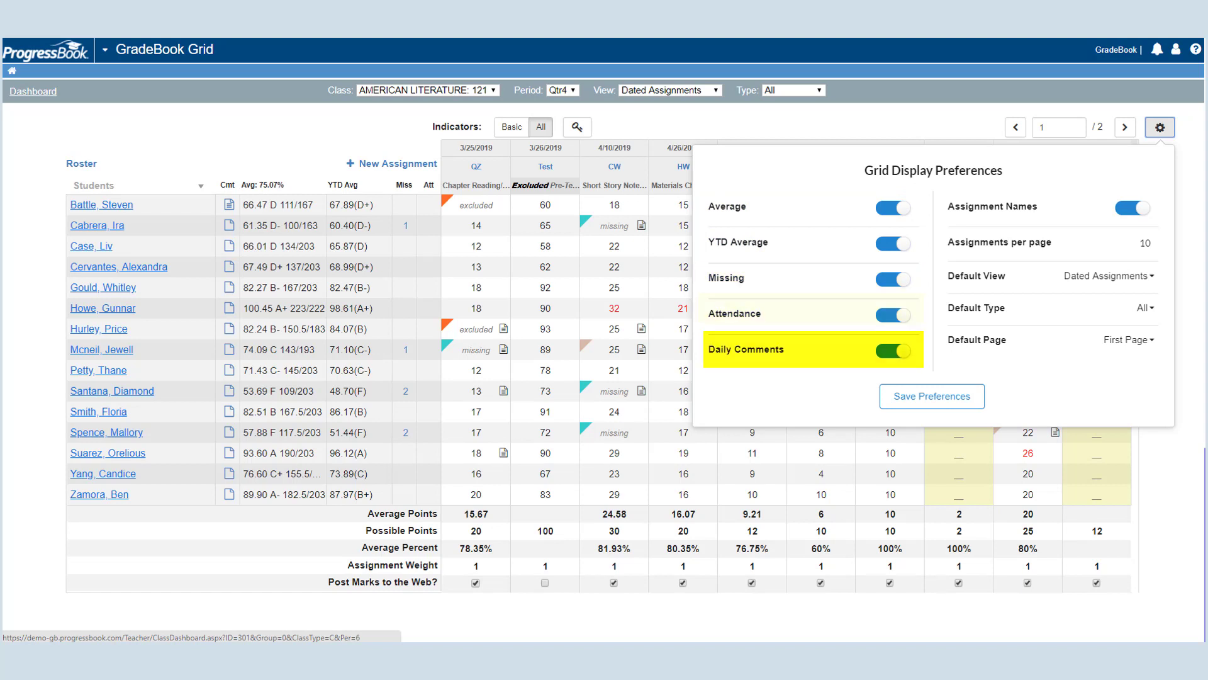